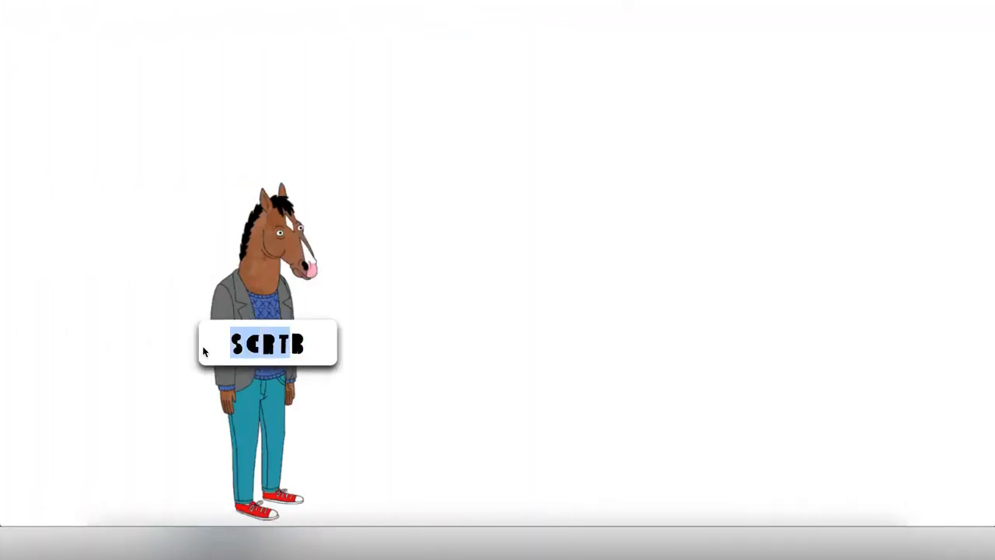
pyautogui.moveTo(476, 345)
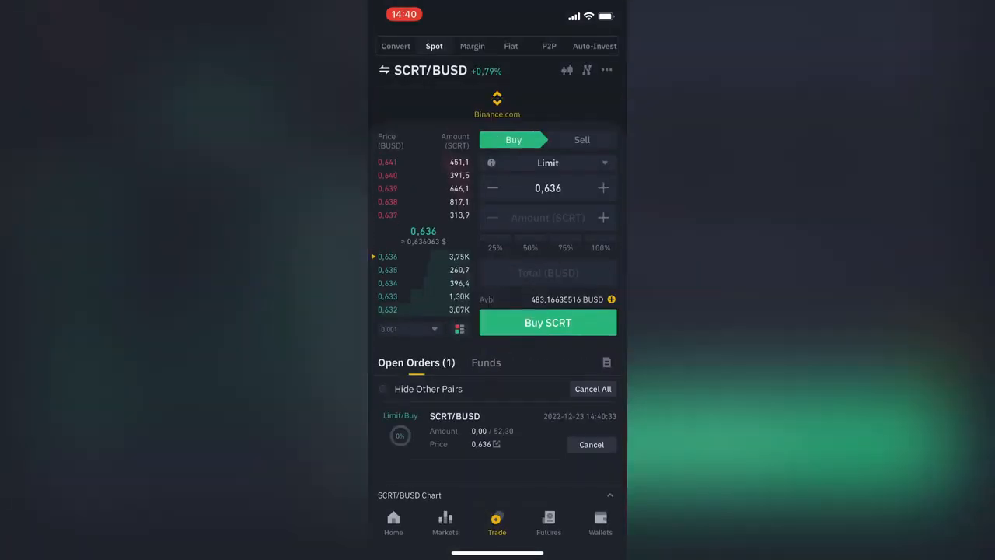
# - Wait for the SCRT/BUSD limit buy at 0.636 to fill, leaving Open Orders at zero
pyautogui.click(591, 444)
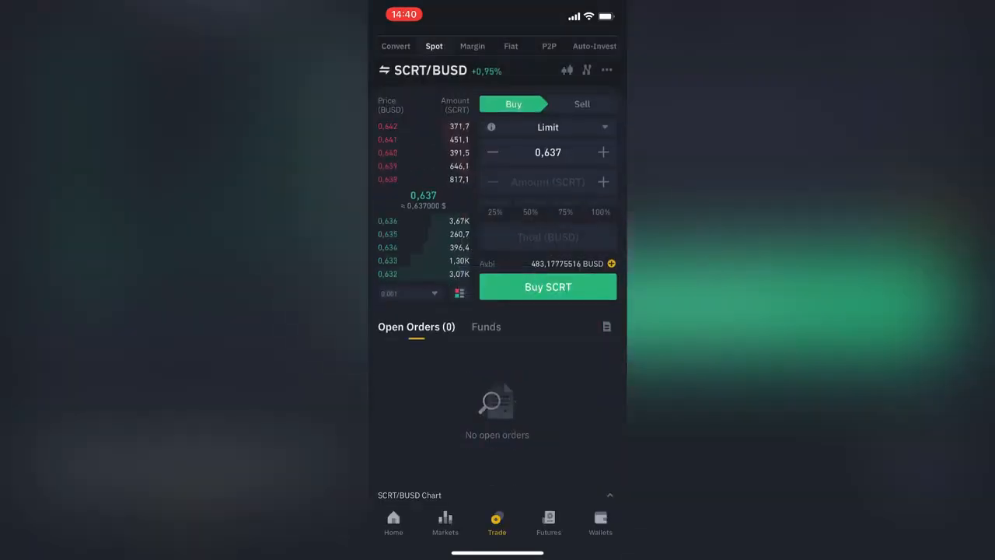